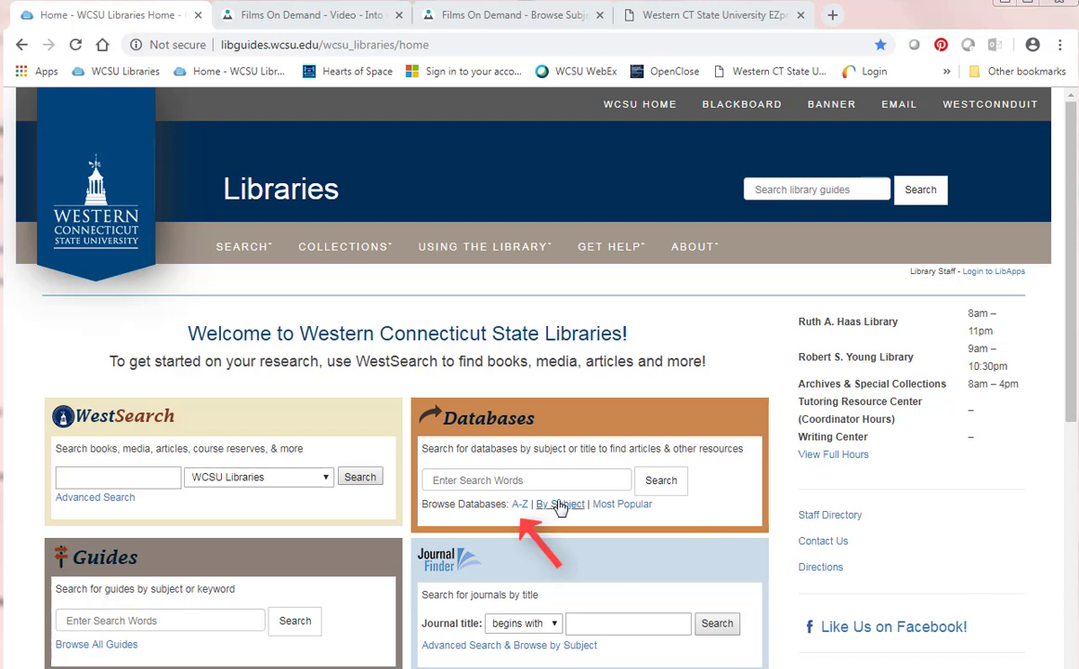
# - Browse databases A–Z, filter to F, and launch Films On Demand
pyautogui.click(521, 504)
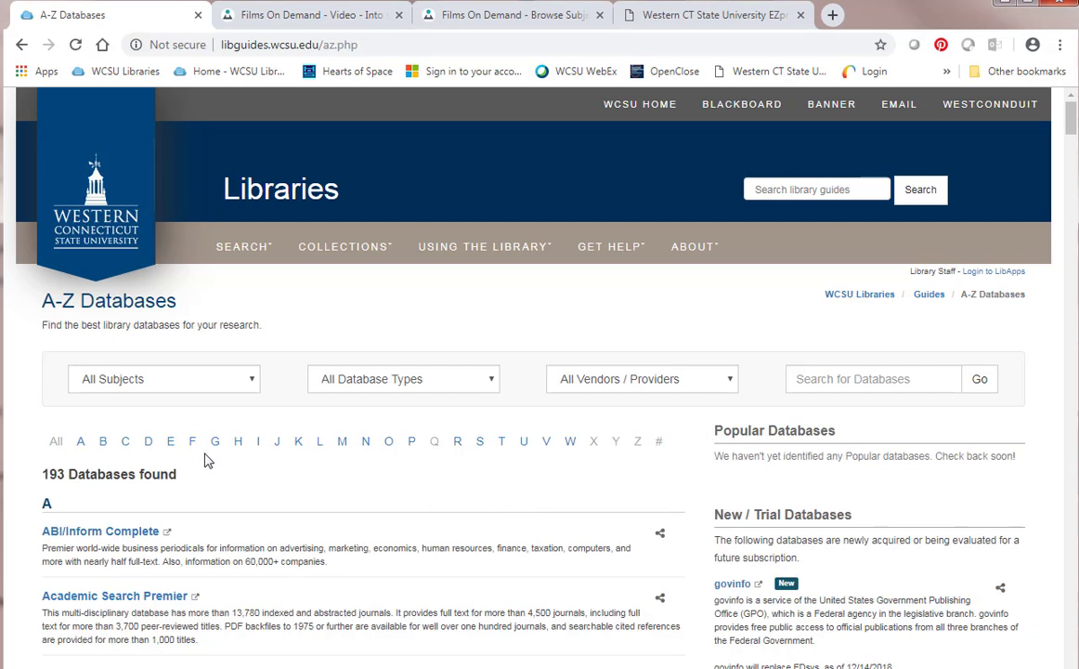
pyautogui.click(193, 442)
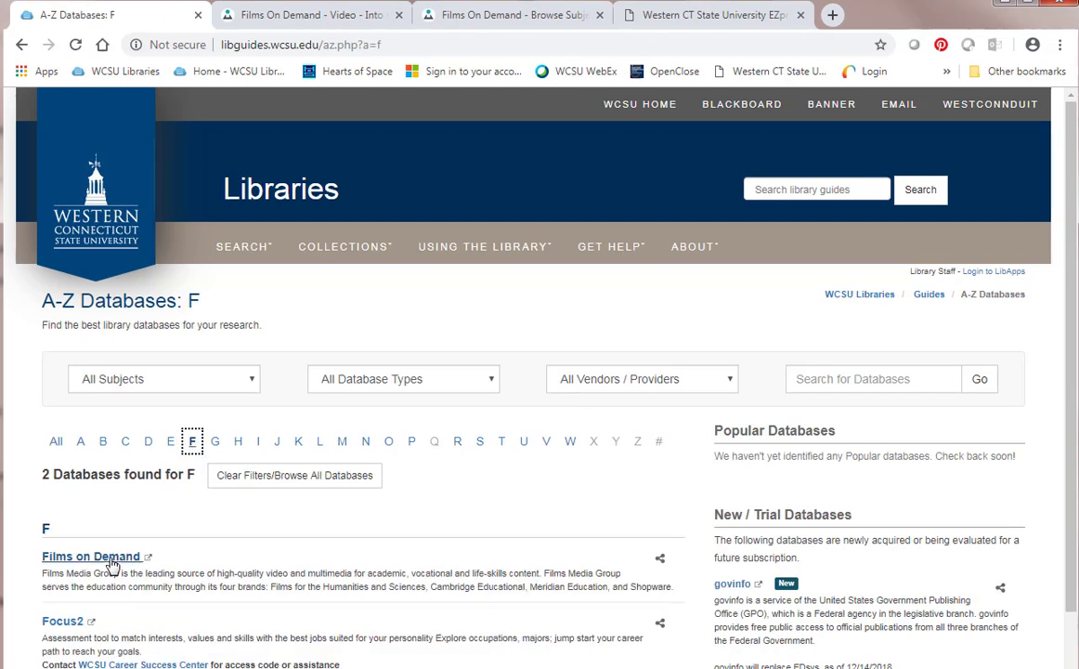
pyautogui.click(91, 558)
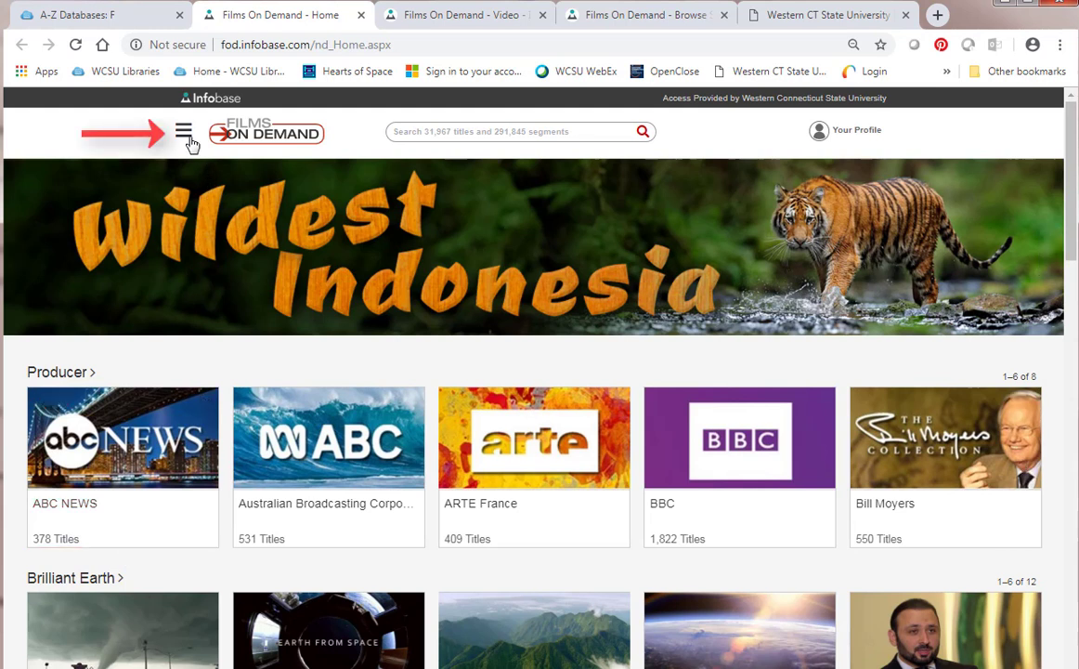
# - Show the full Explore Subjects list and bring Counseling & Social Work into view
pyautogui.click(182, 131)
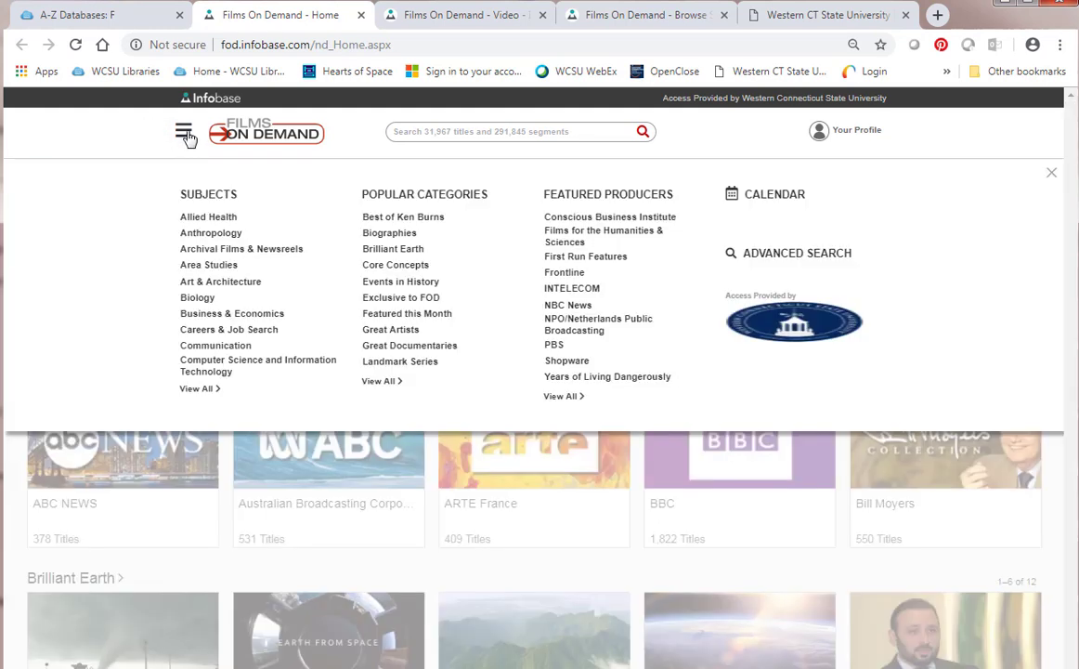
pyautogui.moveTo(195, 388)
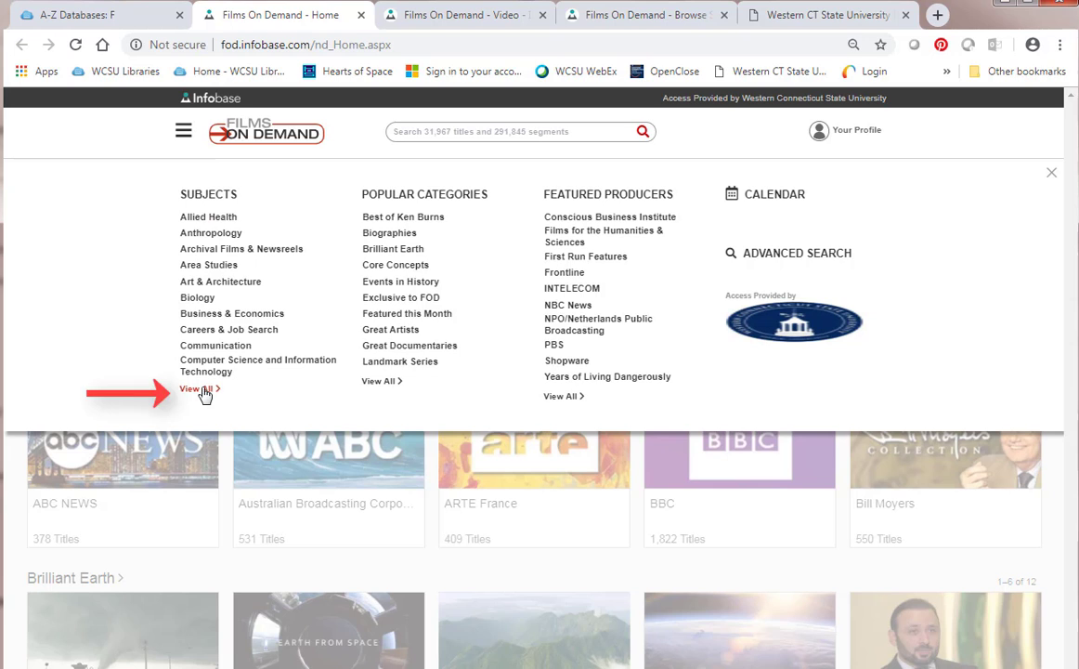
pyautogui.click(195, 388)
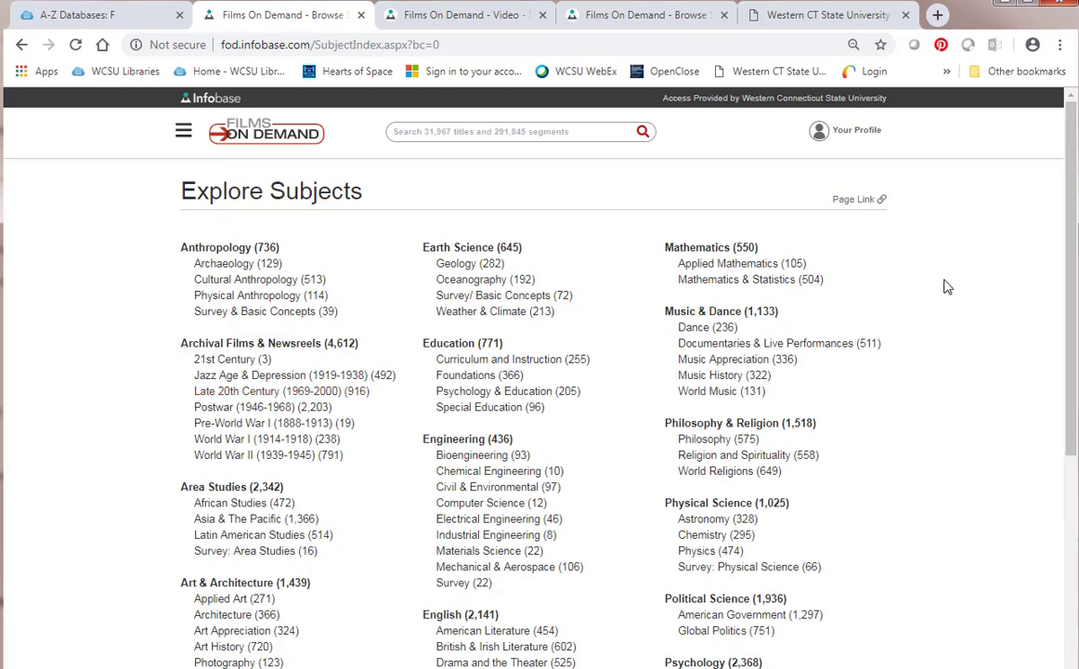
pyautogui.scroll(-3)
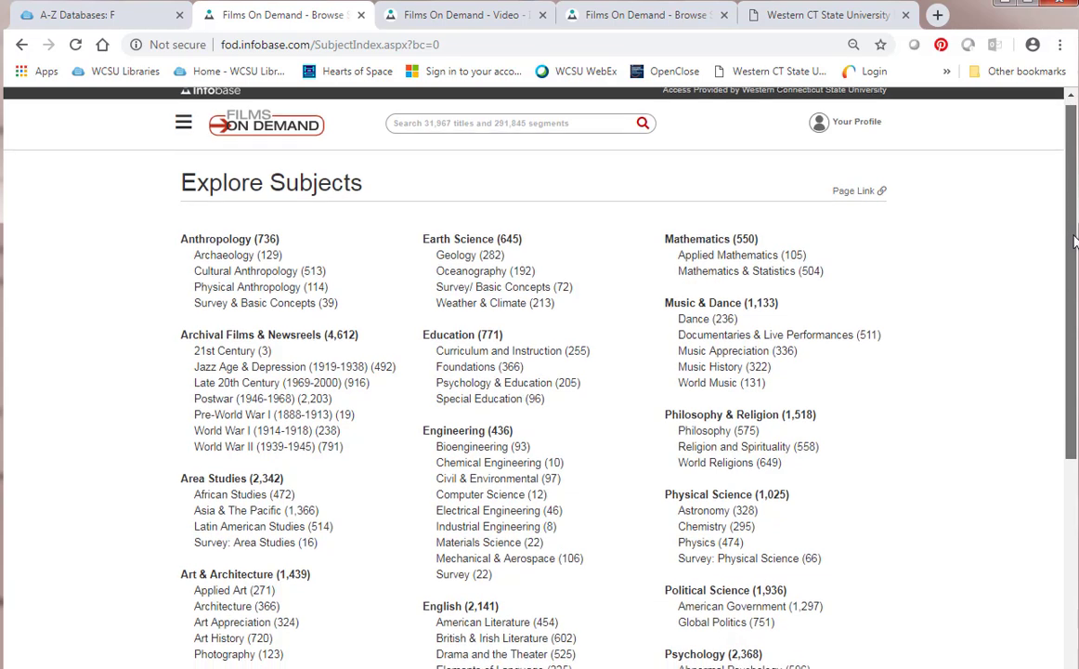
pyautogui.scroll(-3)
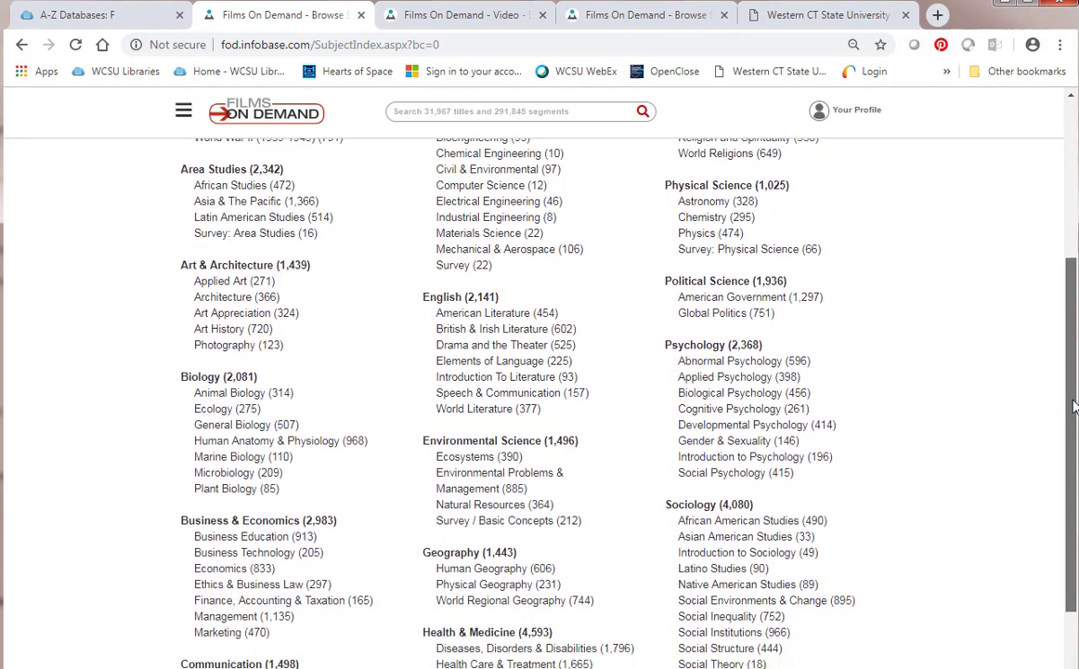
pyautogui.scroll(-3)
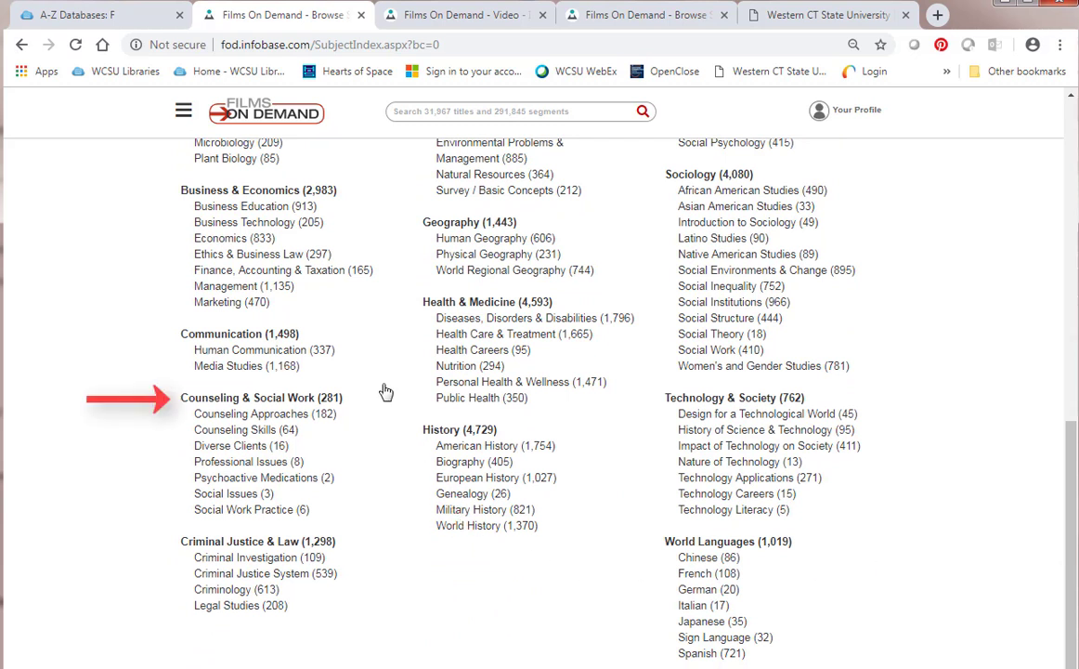
pyautogui.moveTo(370, 435)
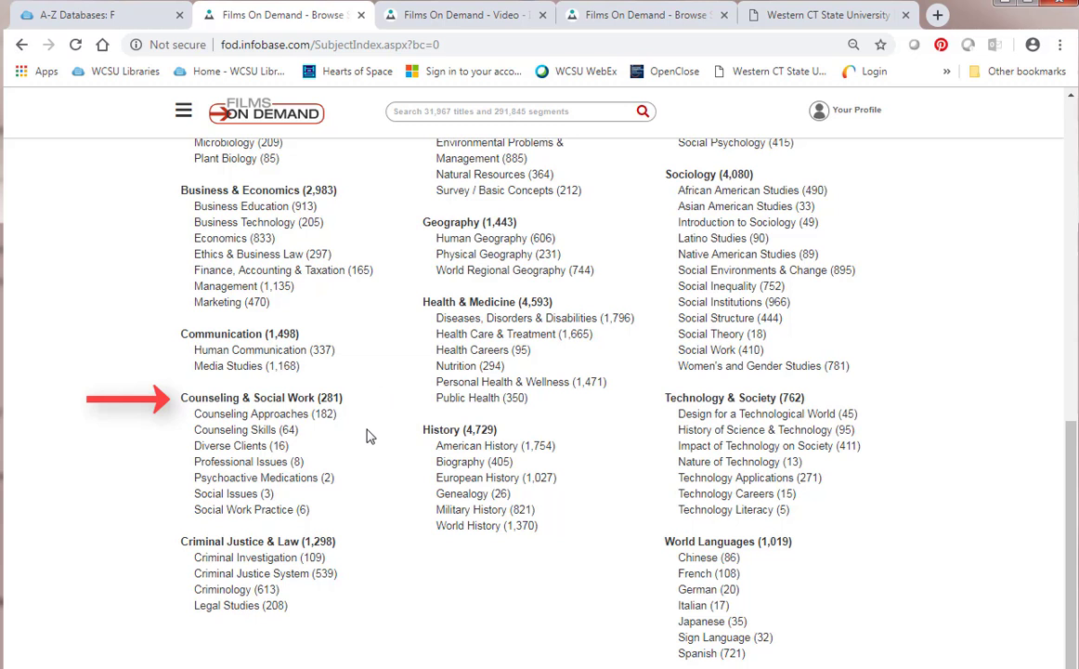
pyautogui.moveTo(364, 476)
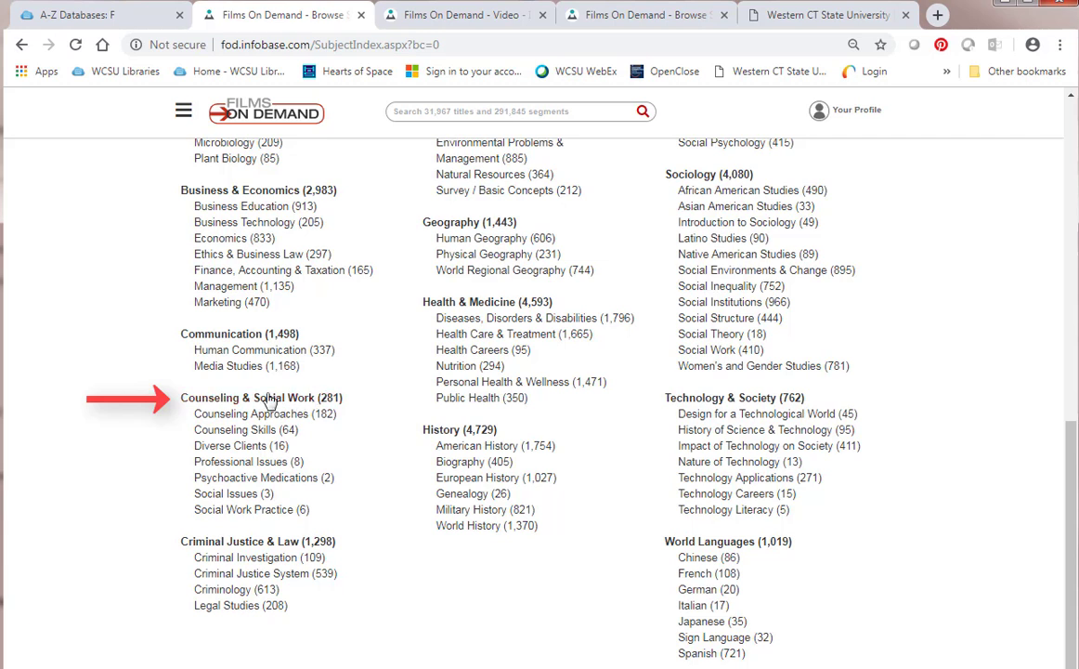
# - List the Counseling & Social Work videos and select Into the Trenches
pyautogui.click(247, 397)
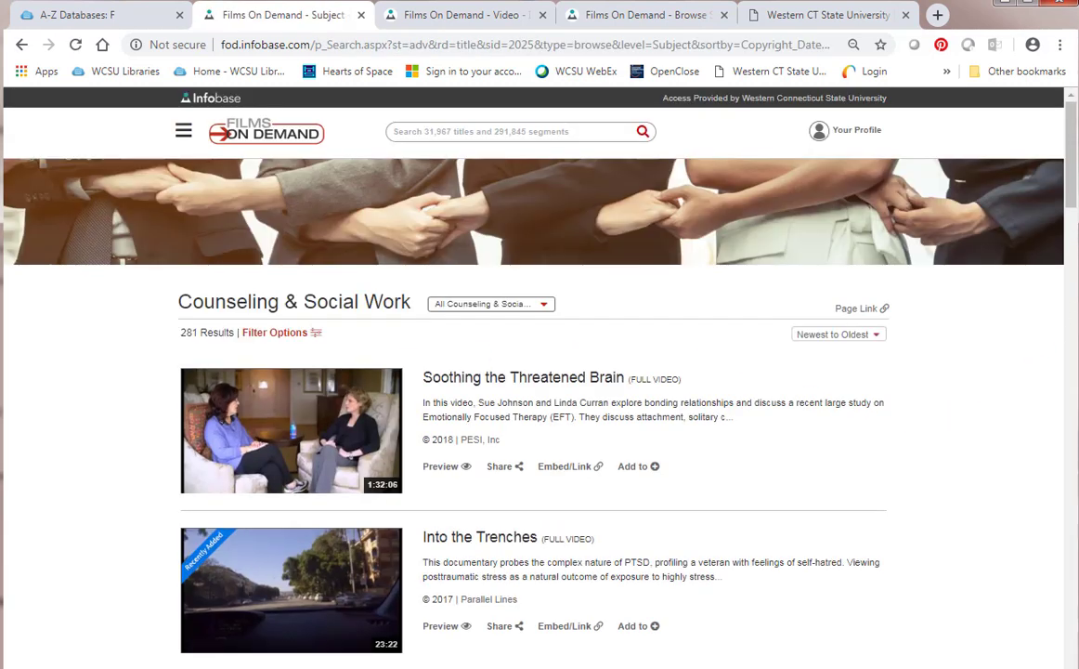
pyautogui.scroll(-3)
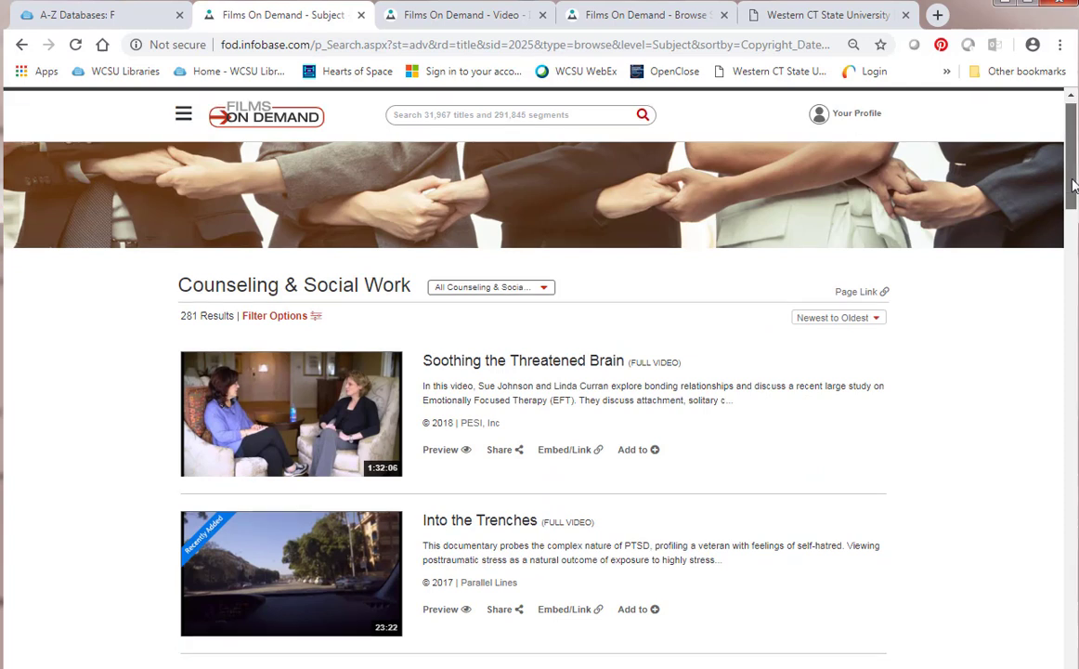
pyautogui.scroll(-3)
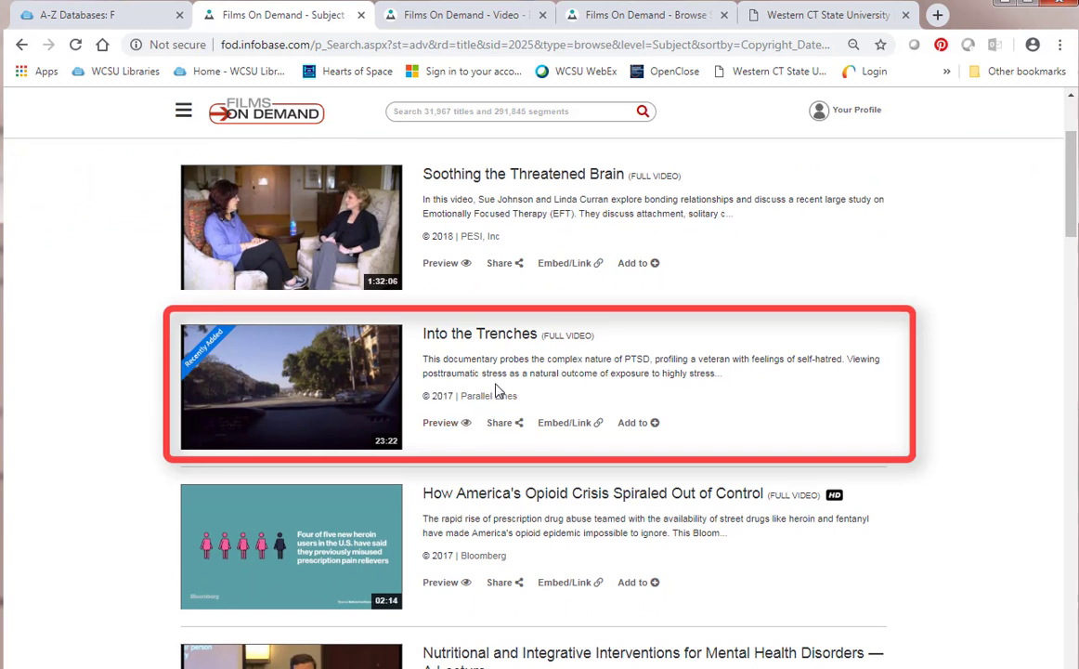
pyautogui.moveTo(491, 393)
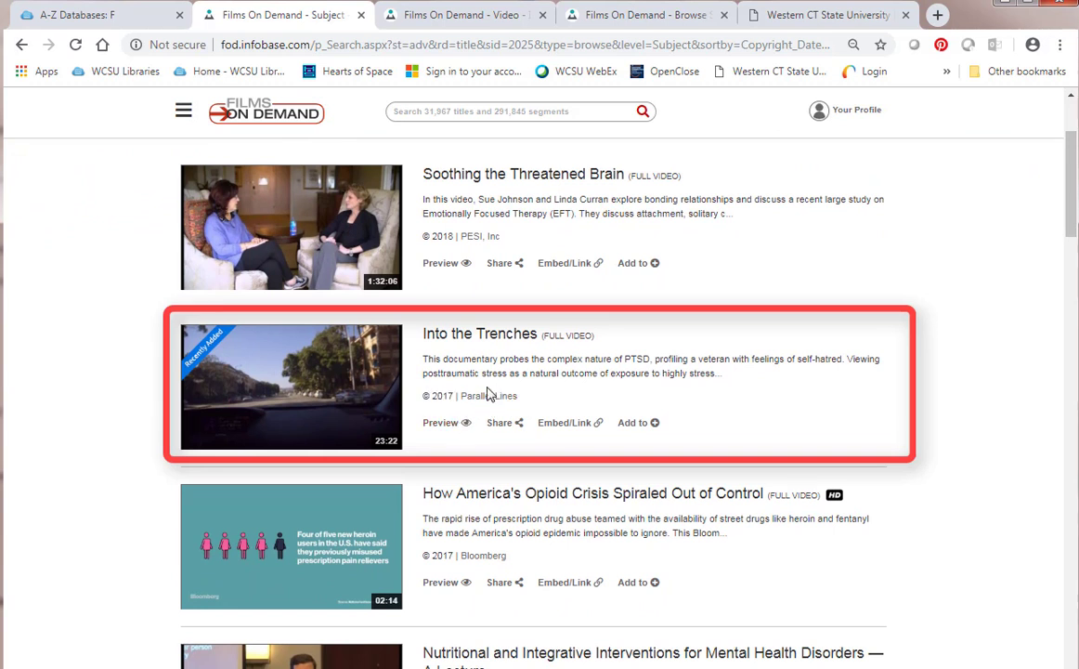
pyautogui.click(479, 334)
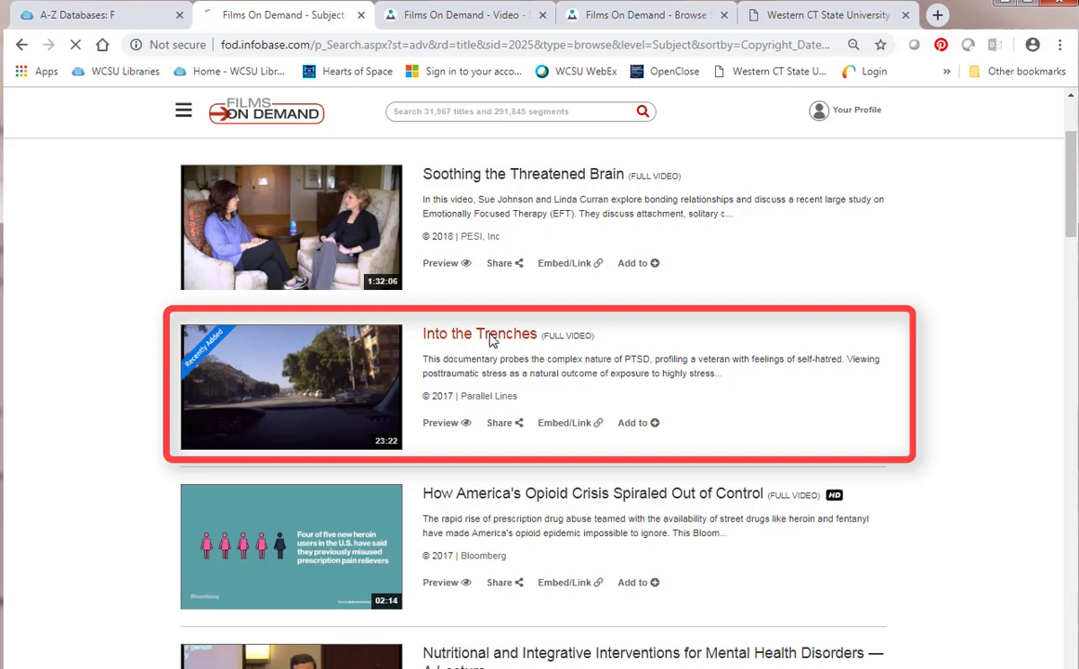
# - Load the Into the Trenches page and reveal its Share, Citation and Embed/Link bar
pyautogui.click(480, 335)
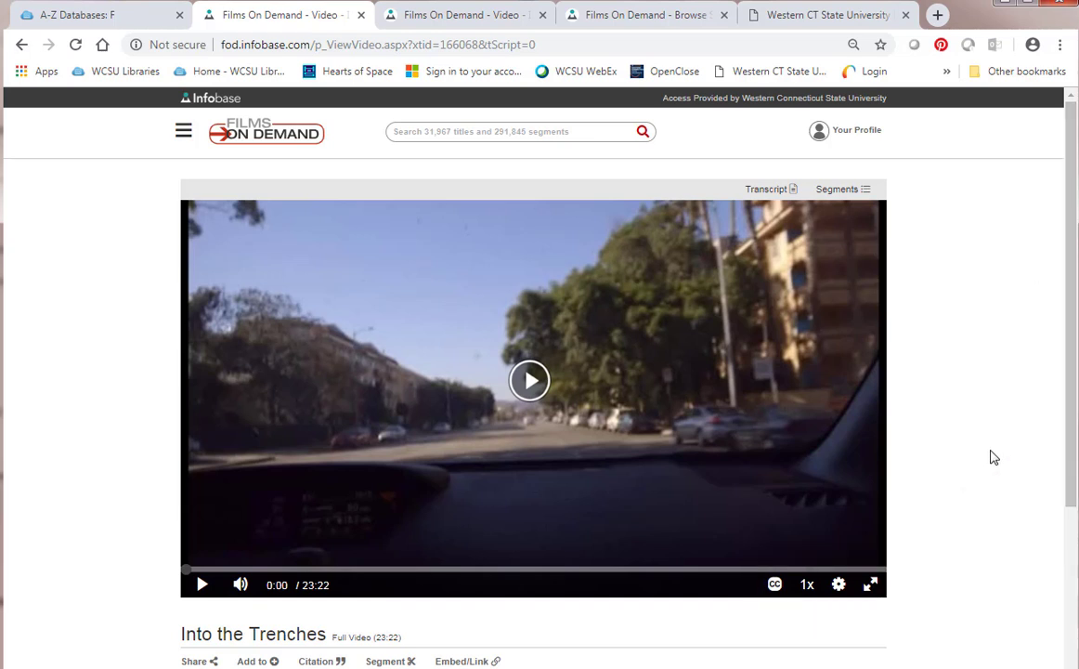
pyautogui.scroll(-3)
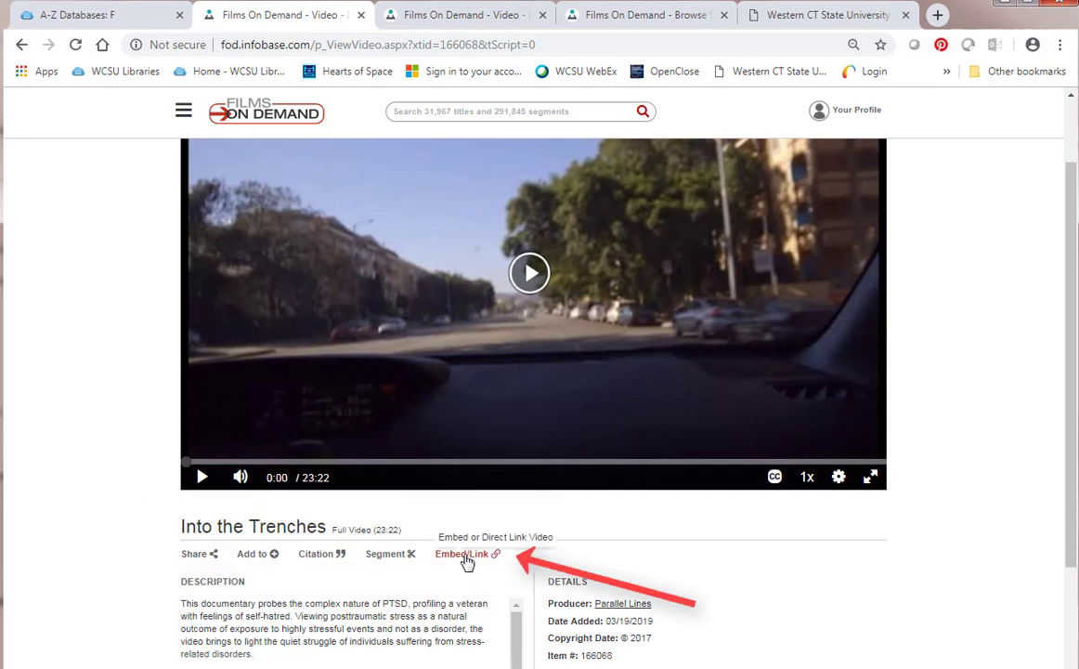
pyautogui.click(461, 553)
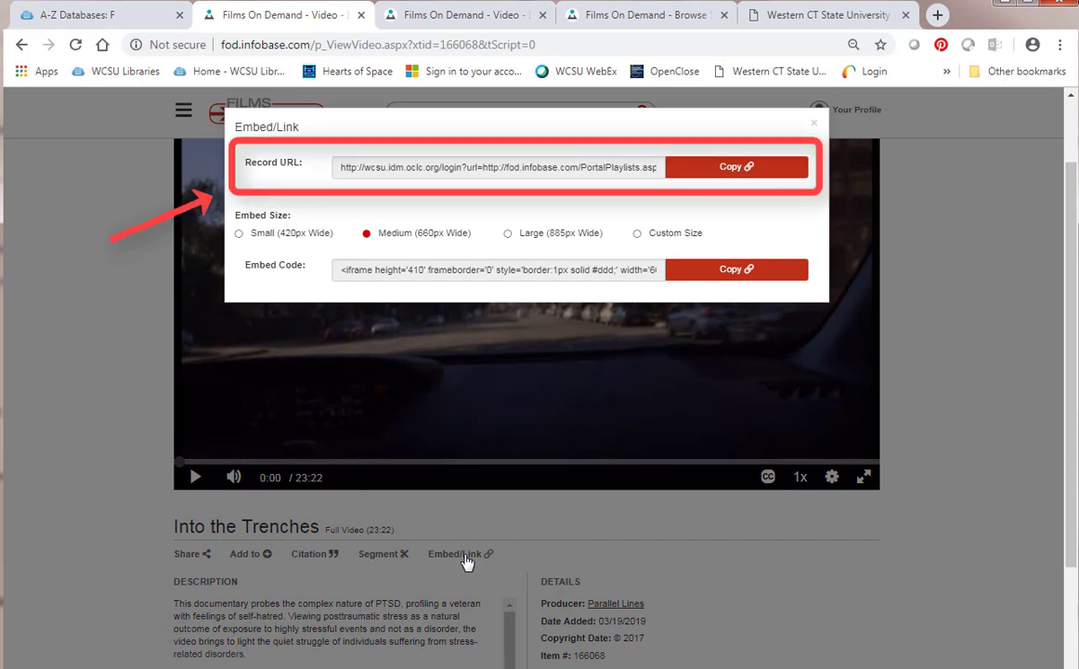
pyautogui.moveTo(490, 202)
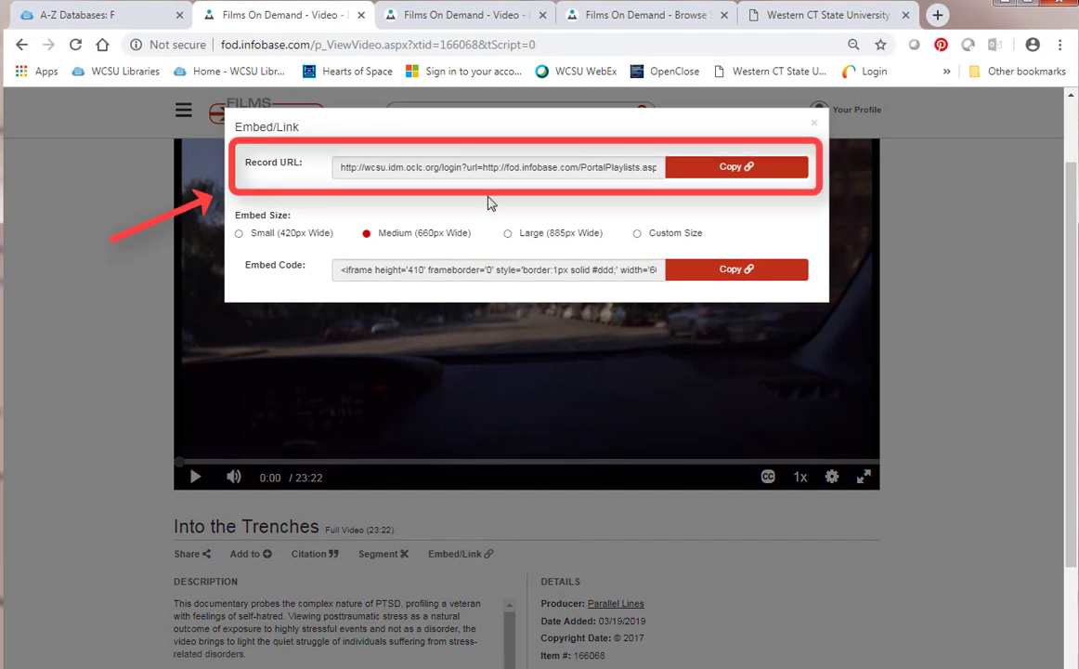
pyautogui.click(498, 167)
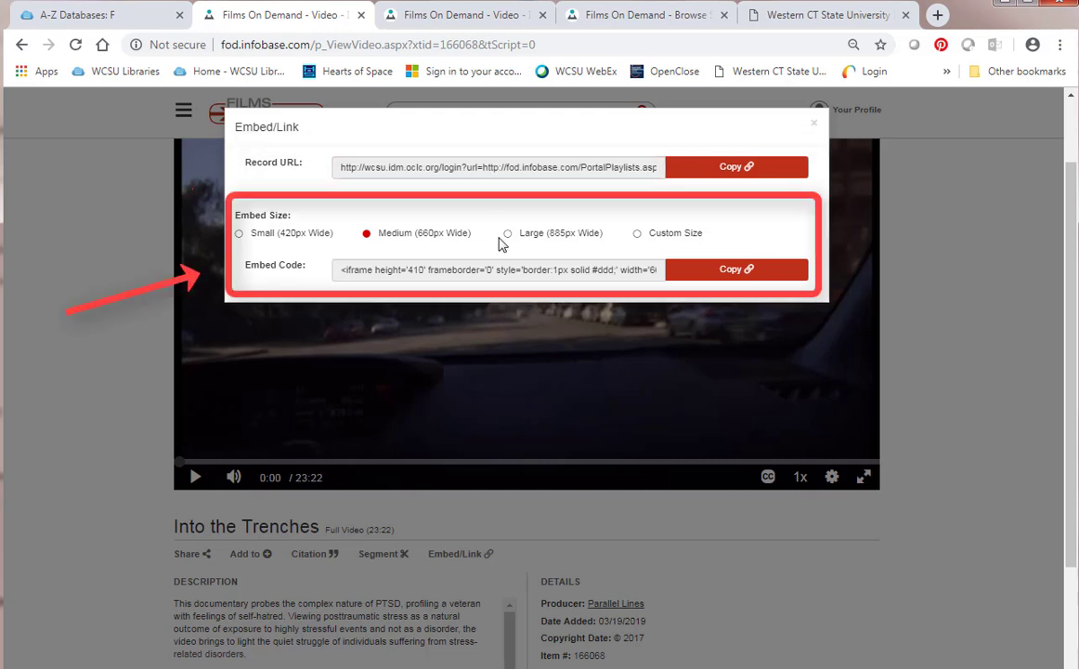
pyautogui.click(498, 270)
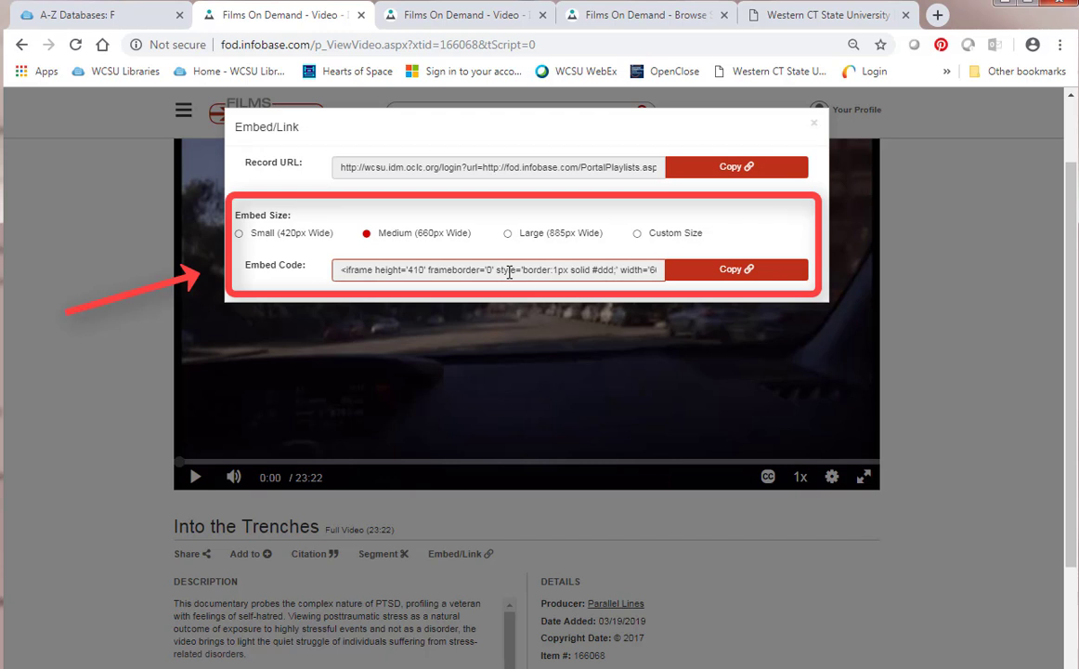
pyautogui.click(497, 270)
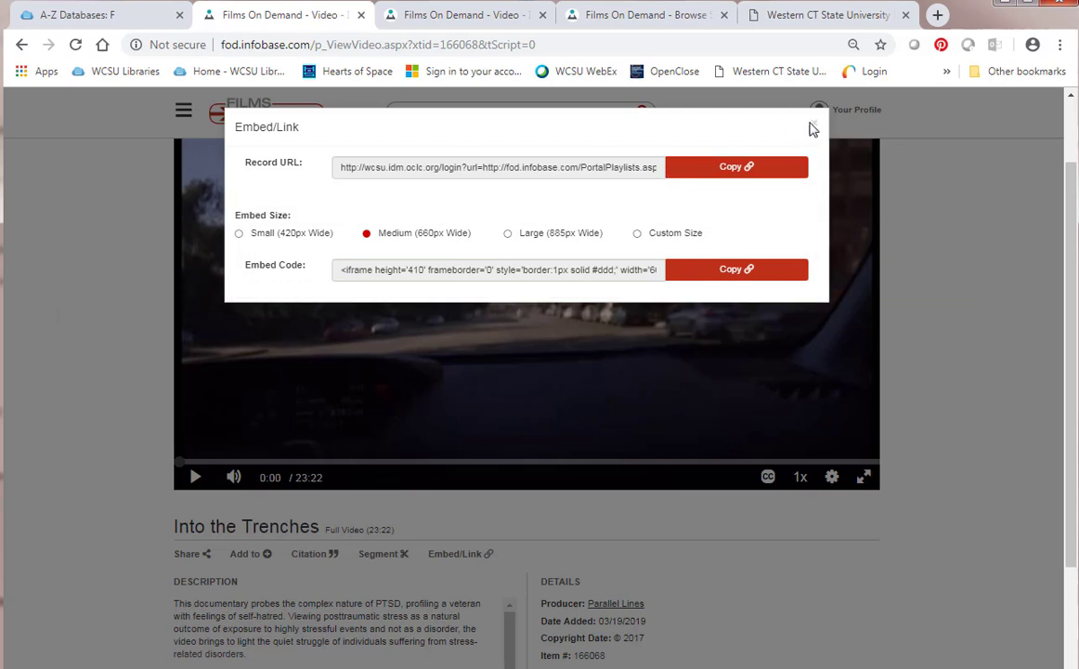
pyautogui.click(812, 126)
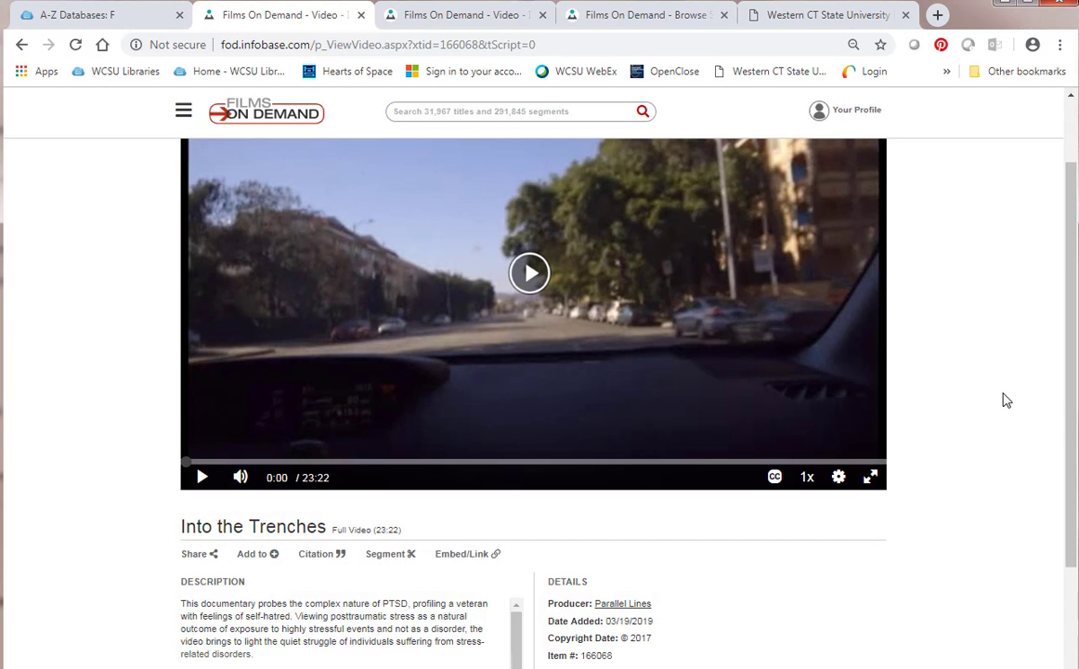
pyautogui.moveTo(955, 189)
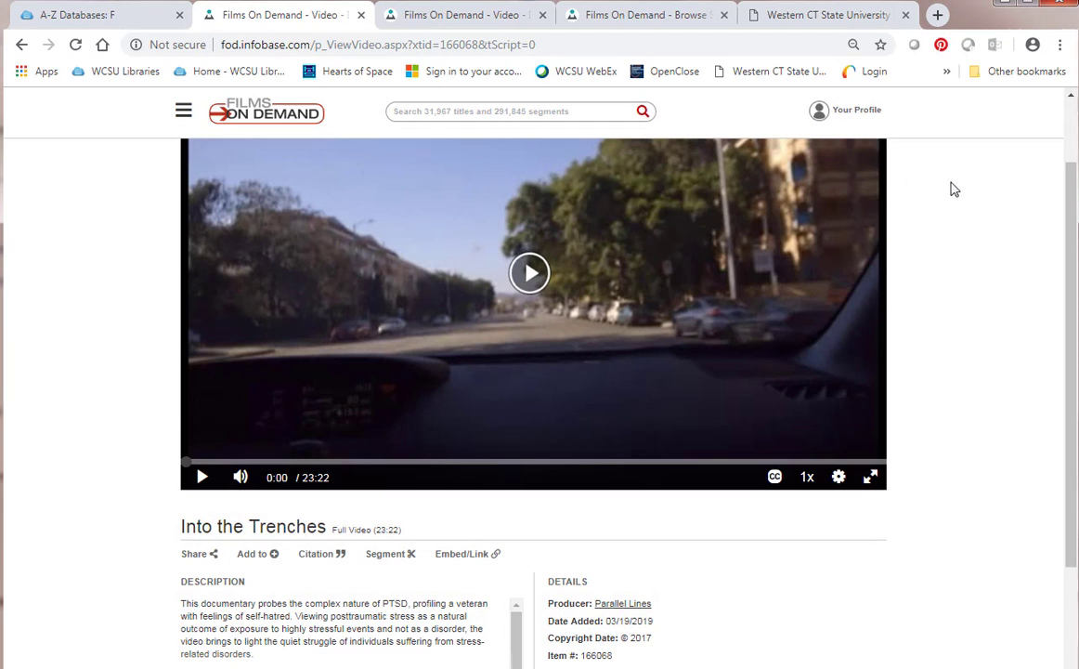
pyautogui.moveTo(933, 149)
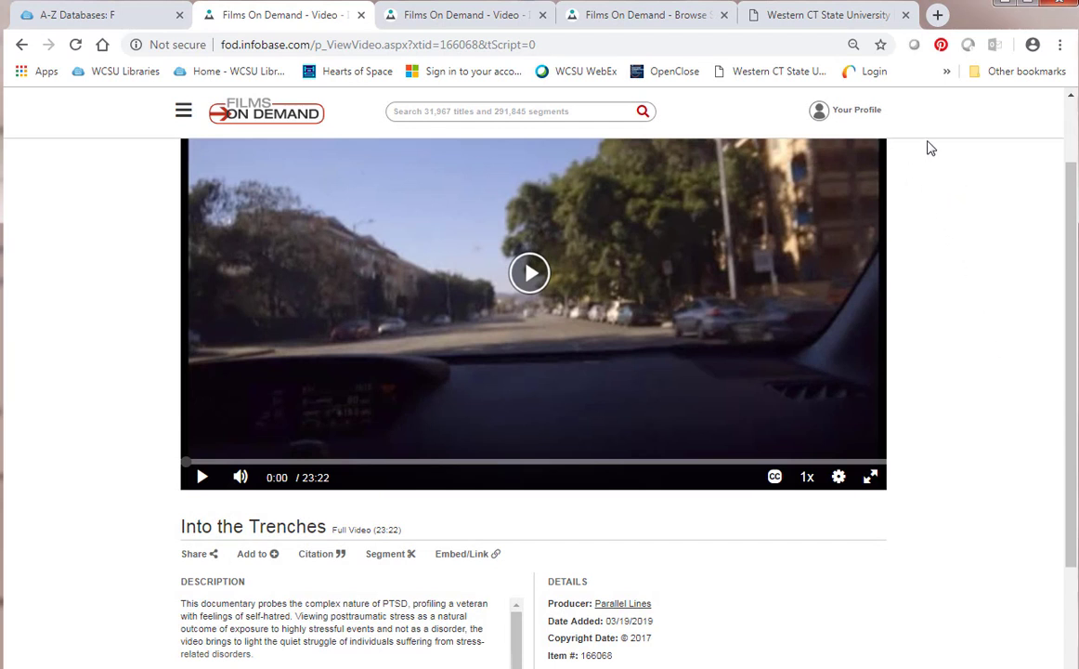
# - Switch to the Western CT State University tab showing the Network ID login form
pyautogui.click(821, 15)
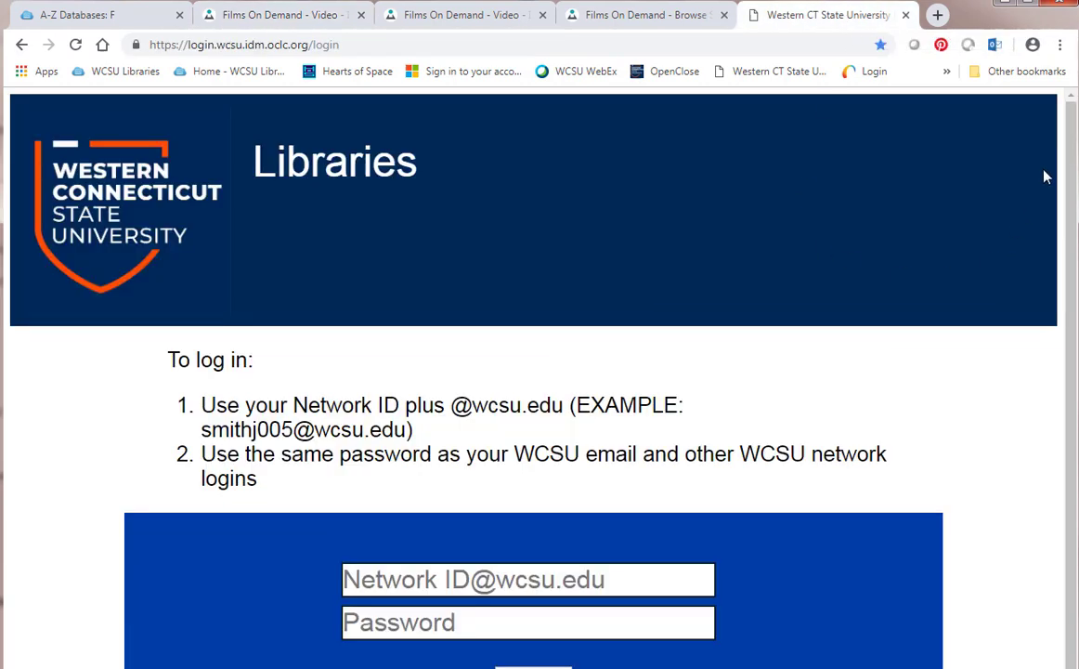
pyautogui.scroll(-3)
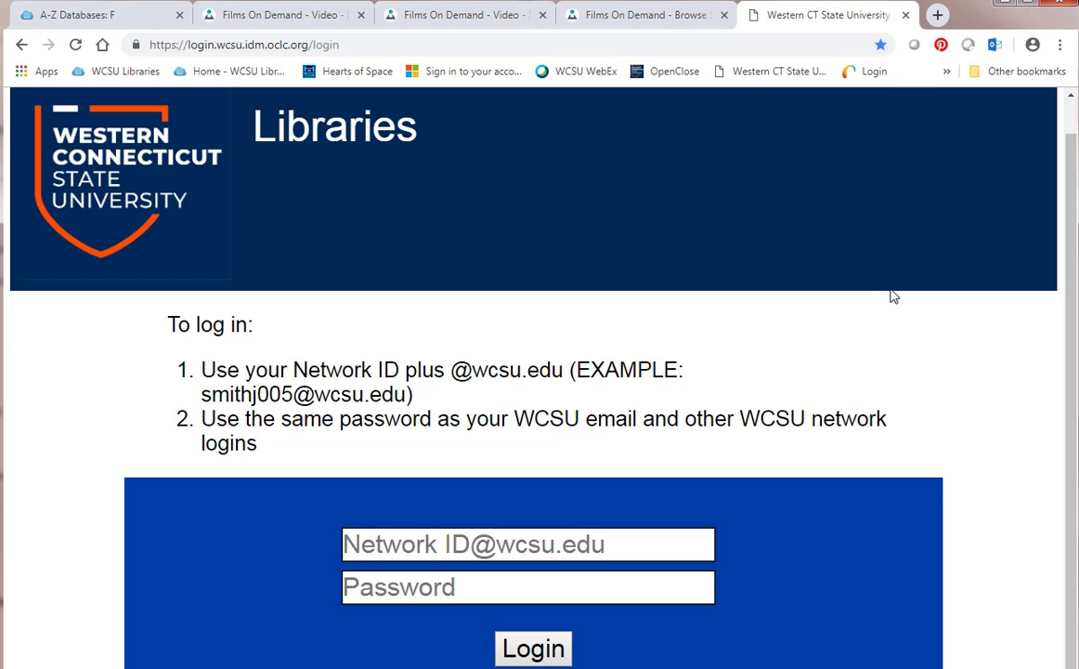
pyautogui.moveTo(852, 294)
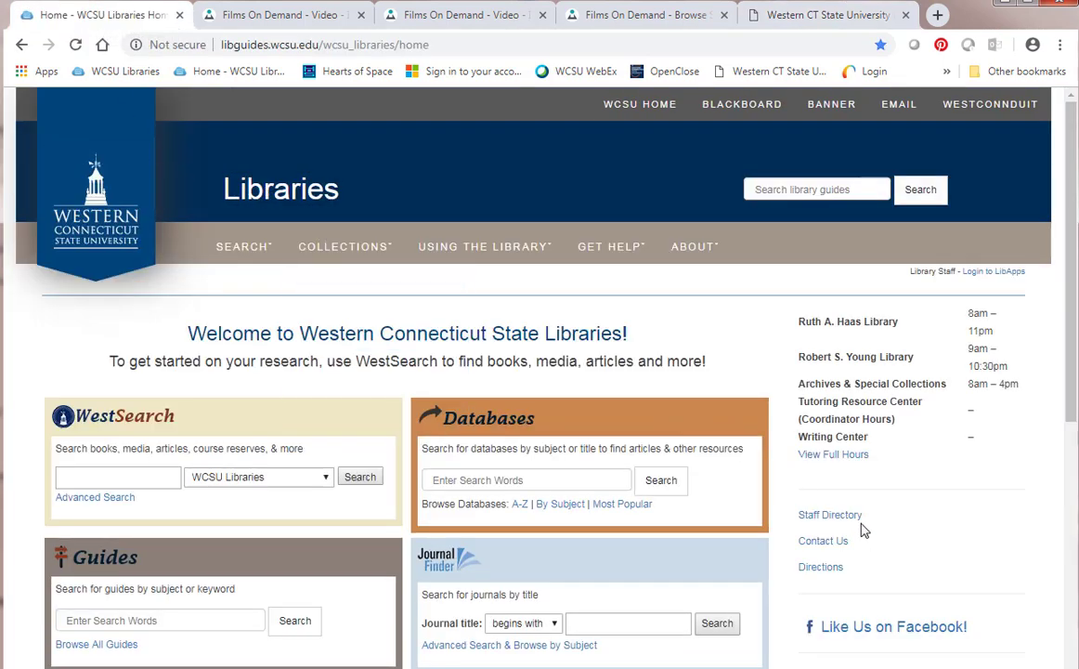
# - Reach the Librarian Liaisons department table via the Staff Directory sidebar
pyautogui.click(831, 514)
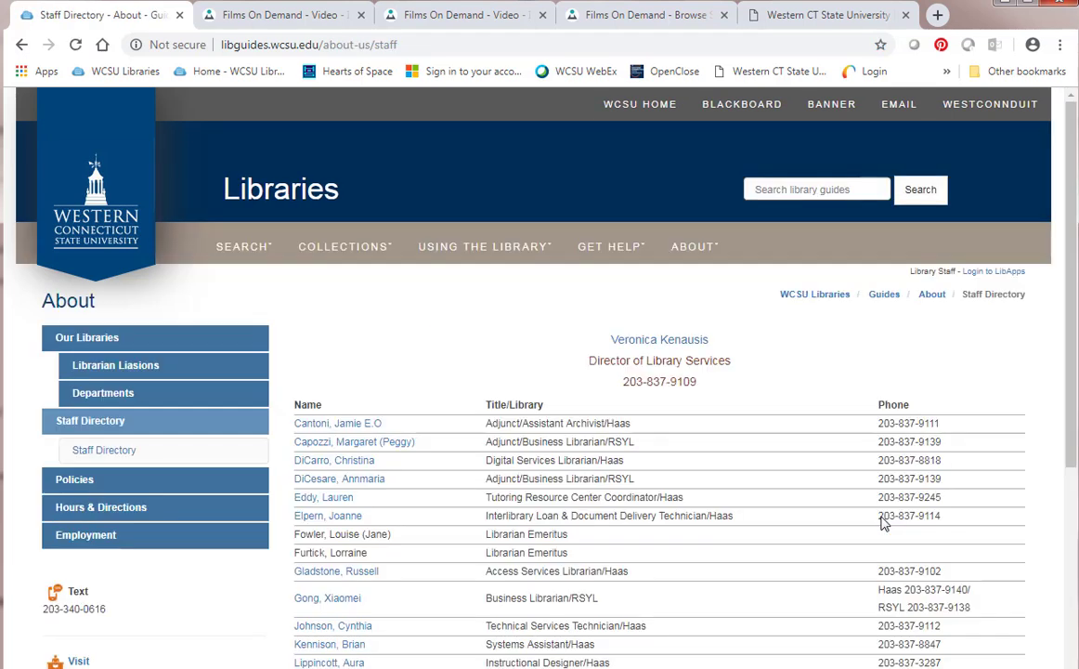
pyautogui.moveTo(157, 381)
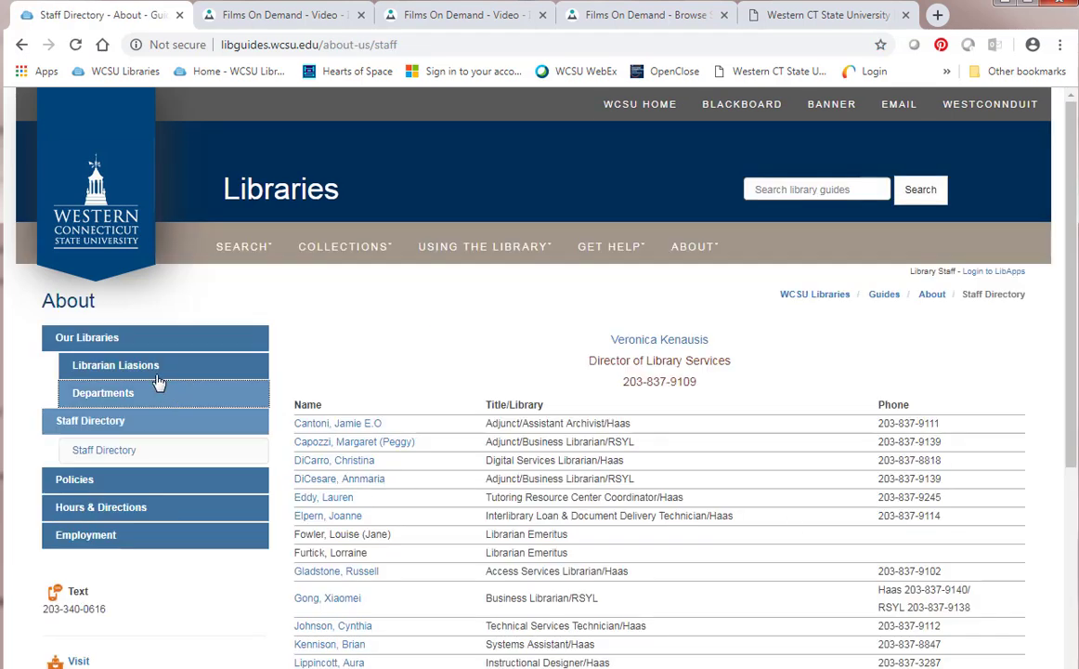
pyautogui.click(115, 364)
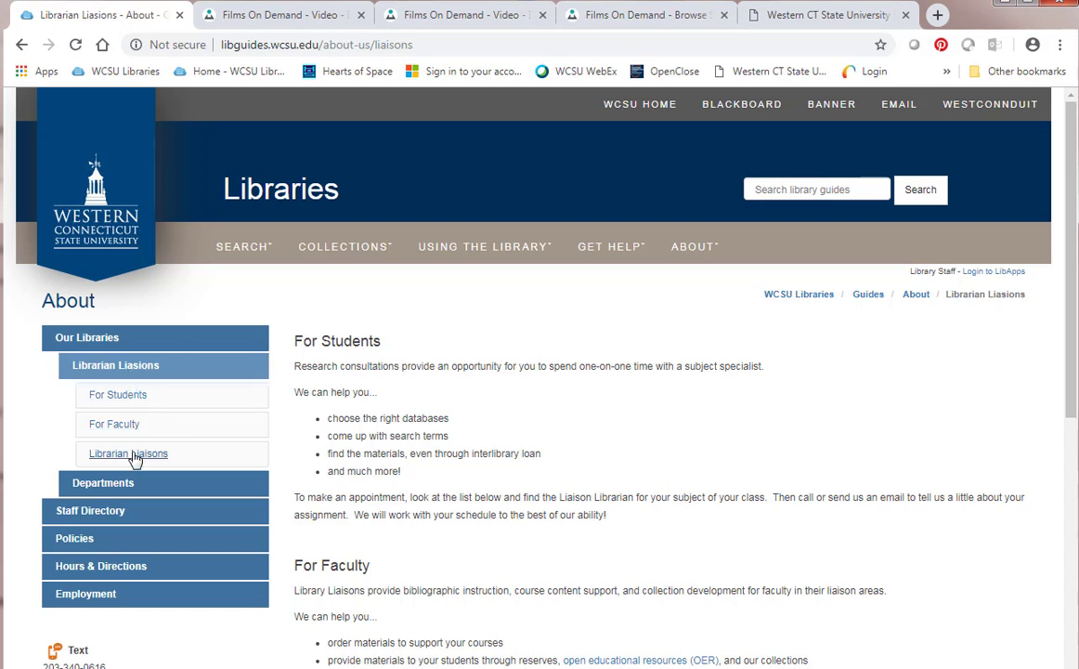
pyautogui.click(128, 453)
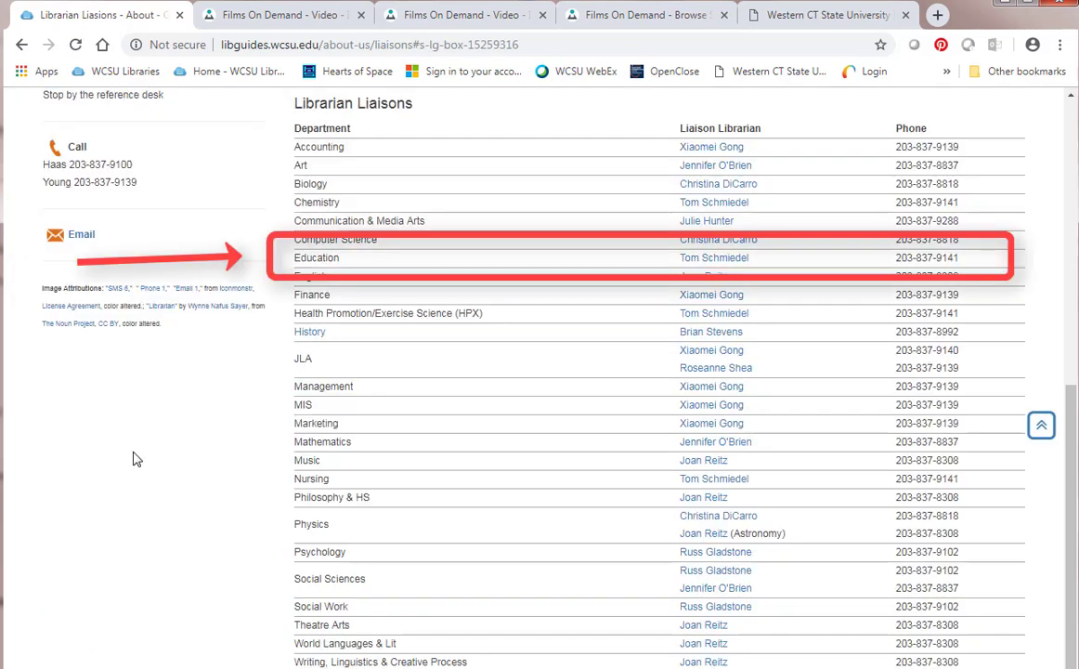